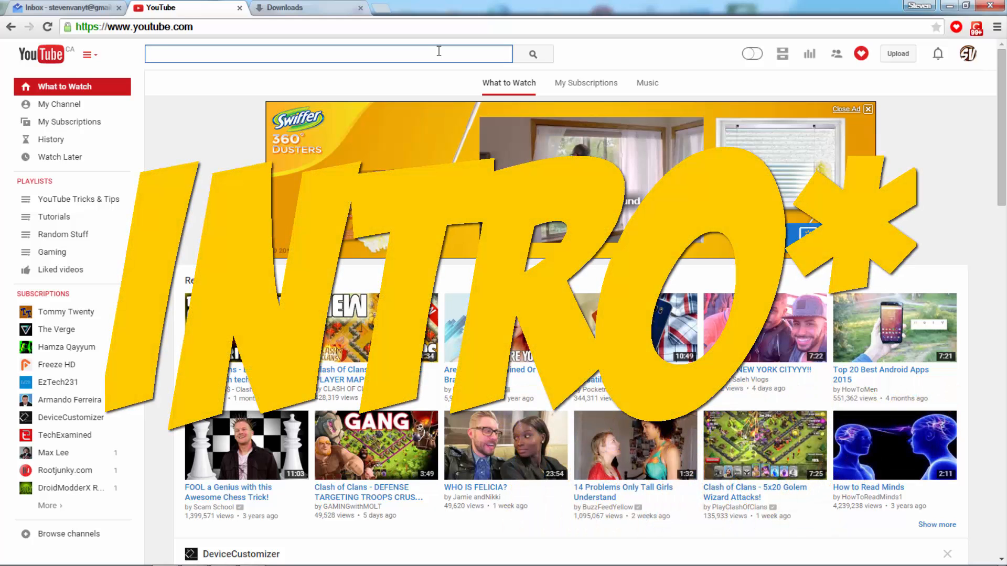
pyautogui.moveTo(88, 94)
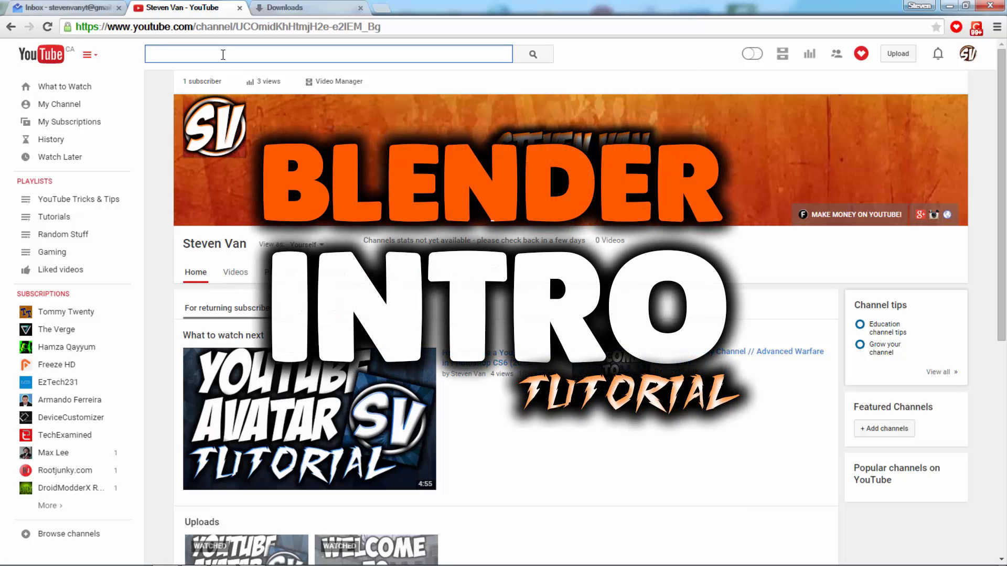
# Search YouTube for 'blender'.
pyautogui.write('blender te')
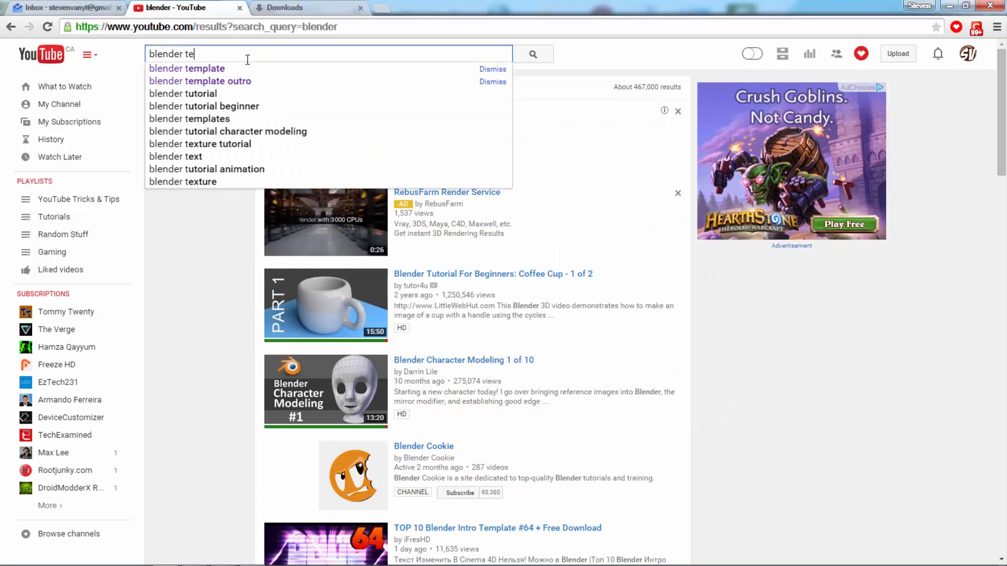
# Search for 'blender template', browse the results, and briefly check the BandellaV7 archive.
pyautogui.click(186, 68)
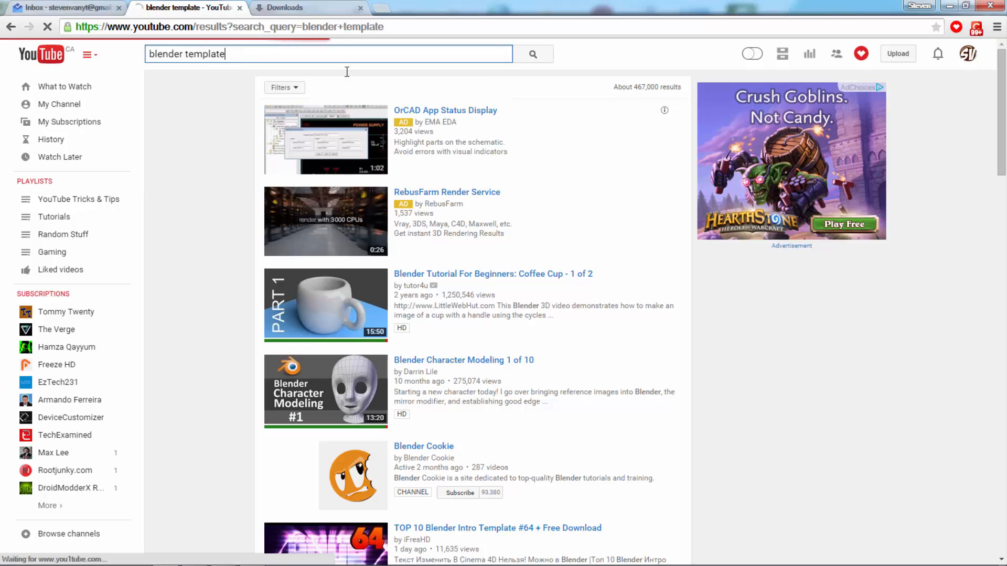
pyautogui.scroll(-3)
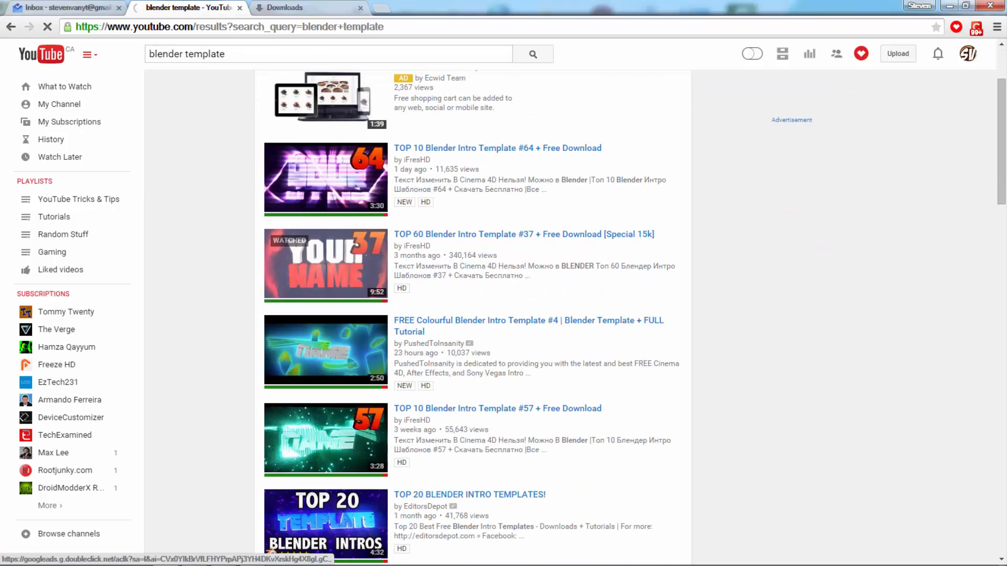
pyautogui.scroll(-3)
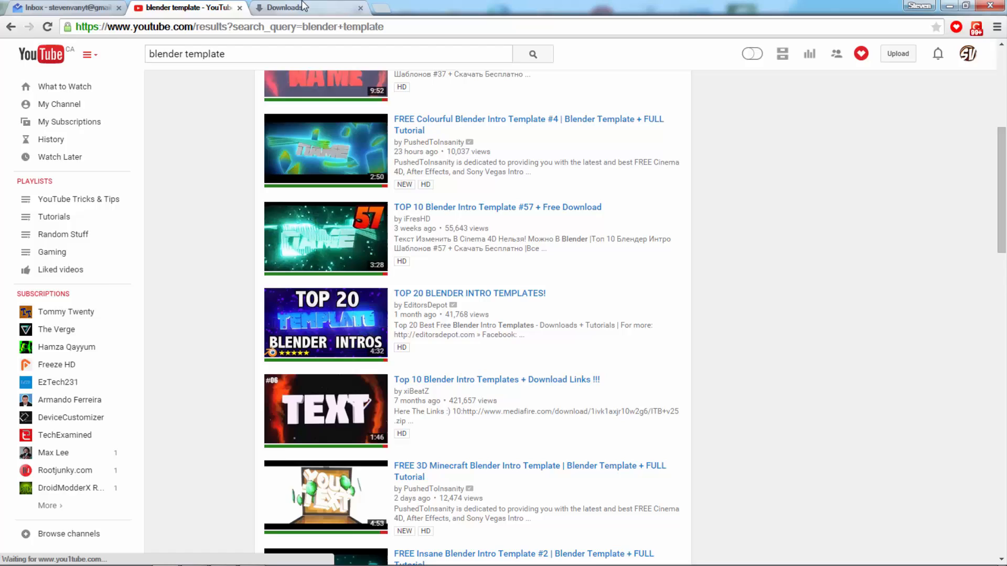
pyautogui.click(283, 7)
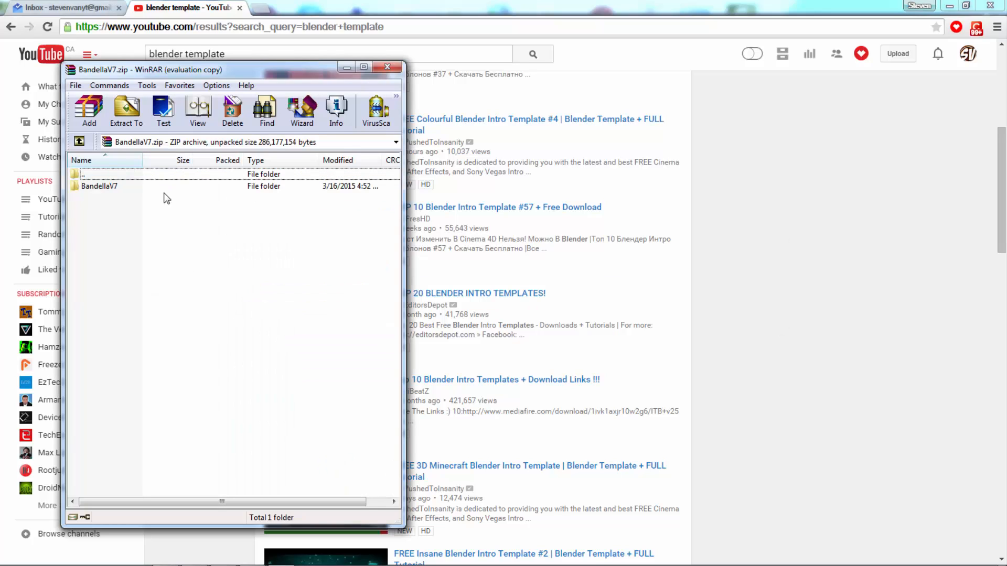
pyautogui.click(387, 67)
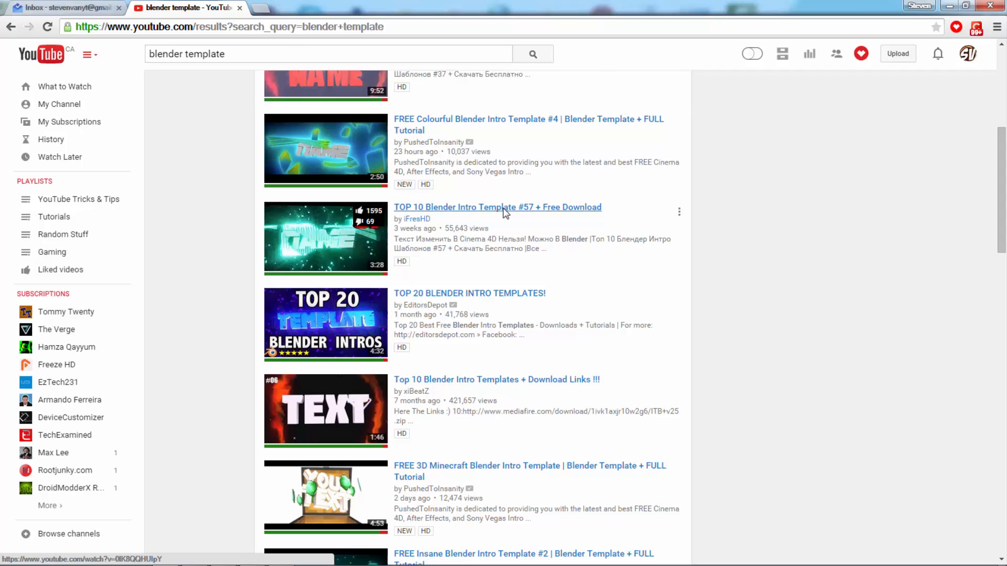
# Open the 'TOP 10 Blender Intro Template #57' video and expand its full description.
pyautogui.click(502, 207)
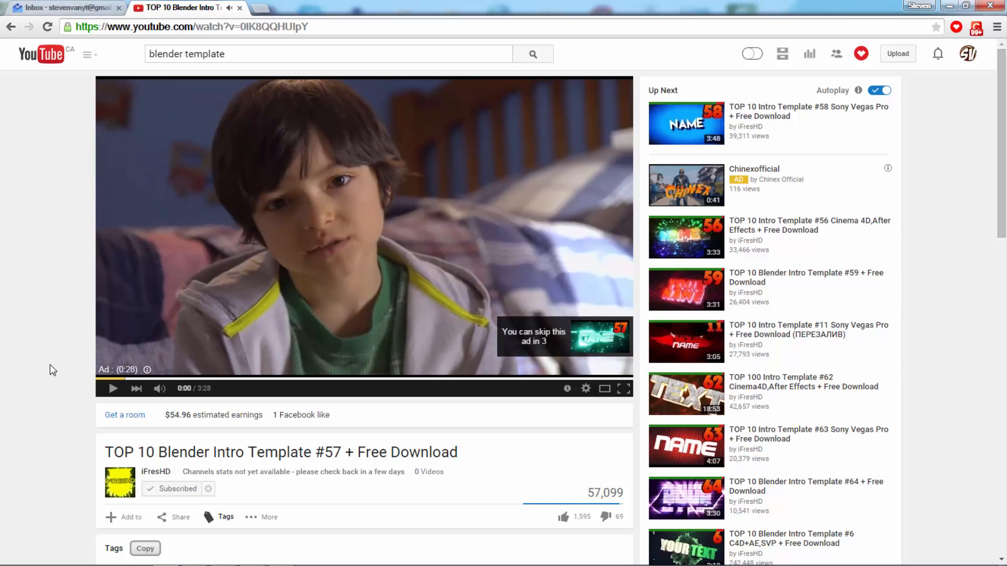
pyautogui.scroll(-3)
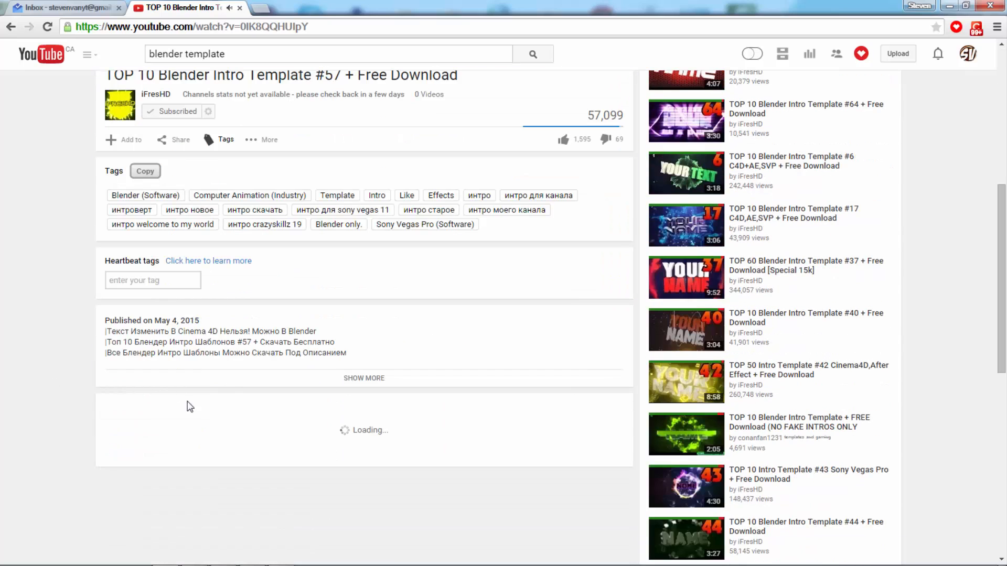
pyautogui.click(364, 378)
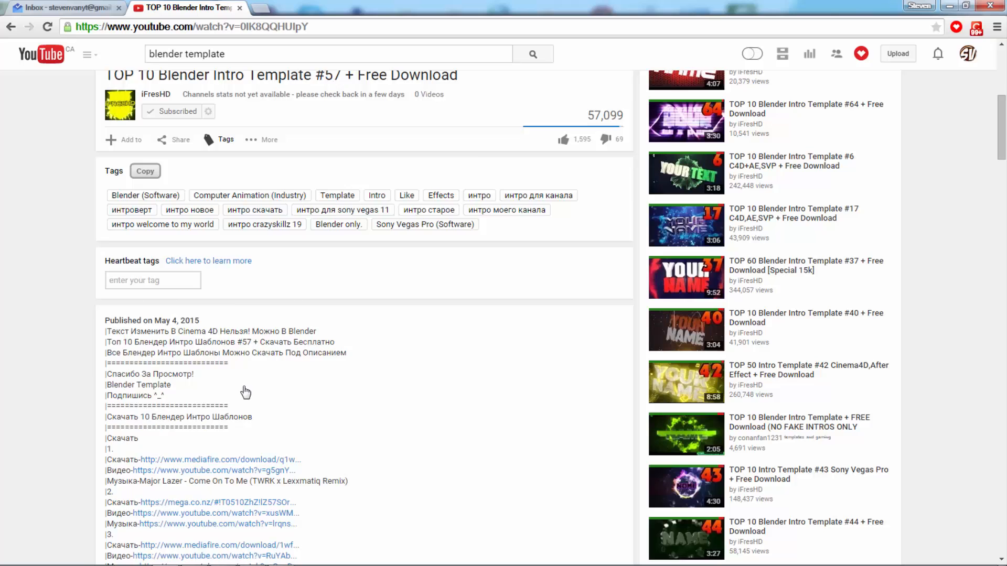
pyautogui.scroll(-3)
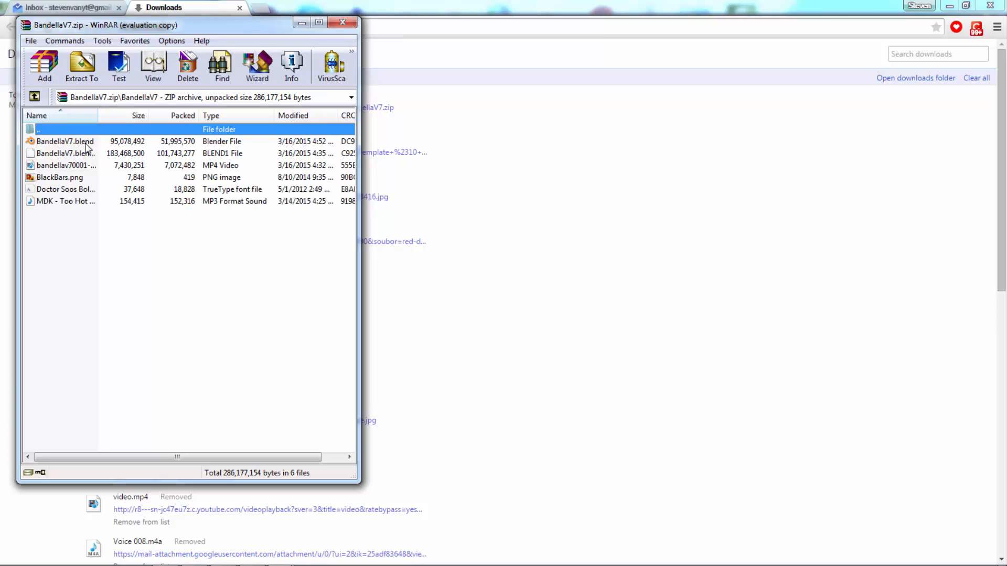
# Open BandellaV7.blend in Blender and select the YourText 3D text object.
pyautogui.doubleClick(58, 141)
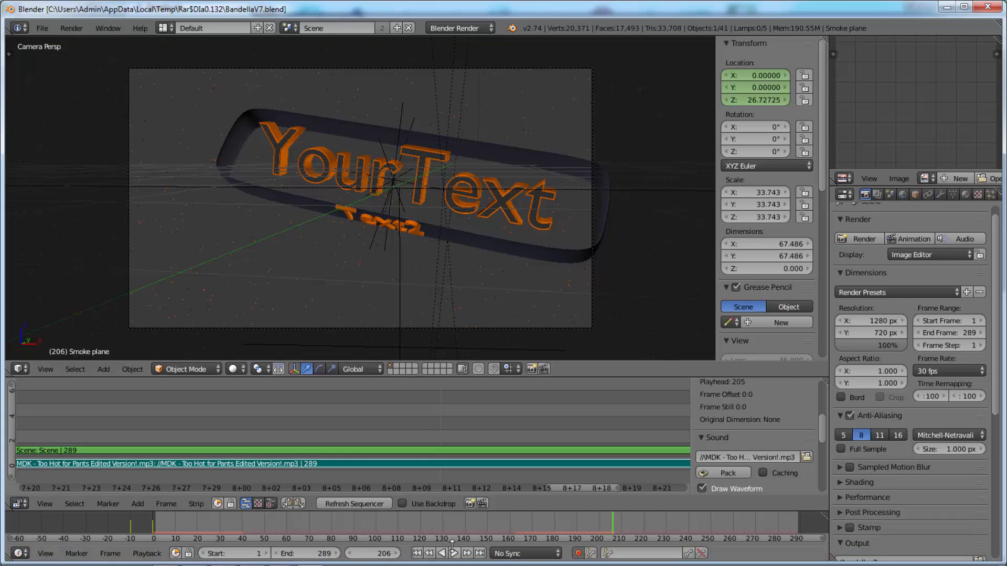
pyautogui.click(453, 552)
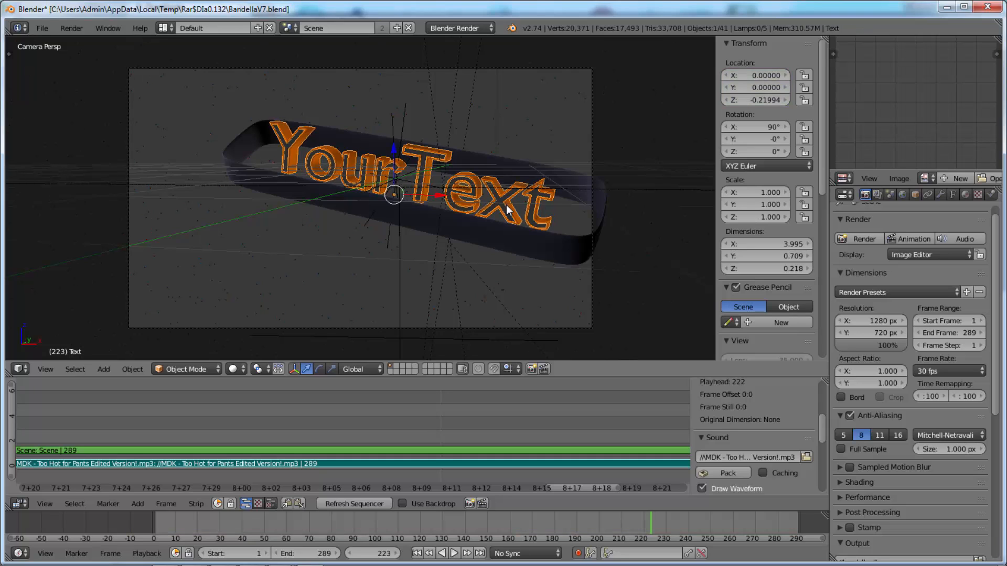
# Enter Edit Mode on the YourText object and replace its letters with STEVEN.
pyautogui.press('Tab')
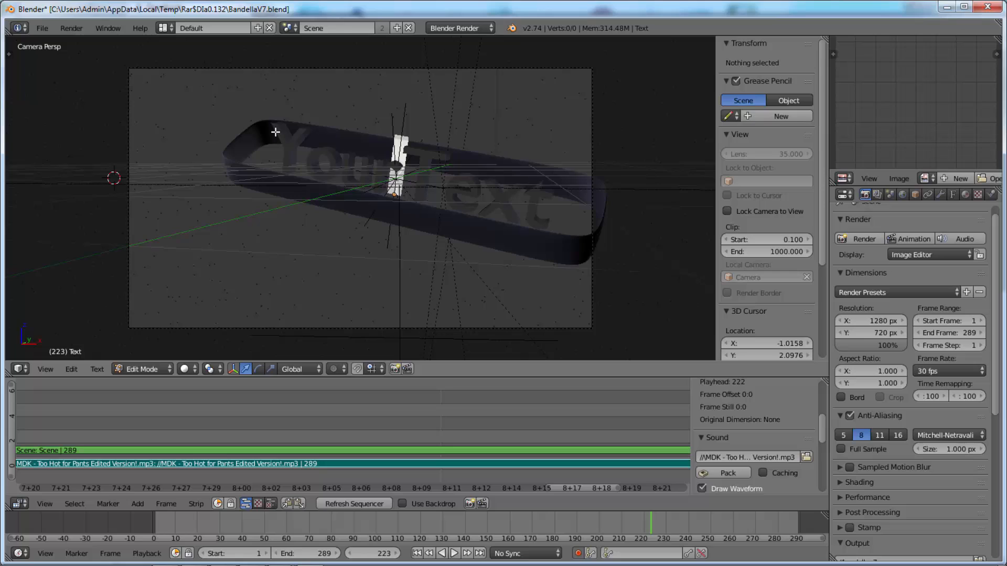
pyautogui.click(314, 149)
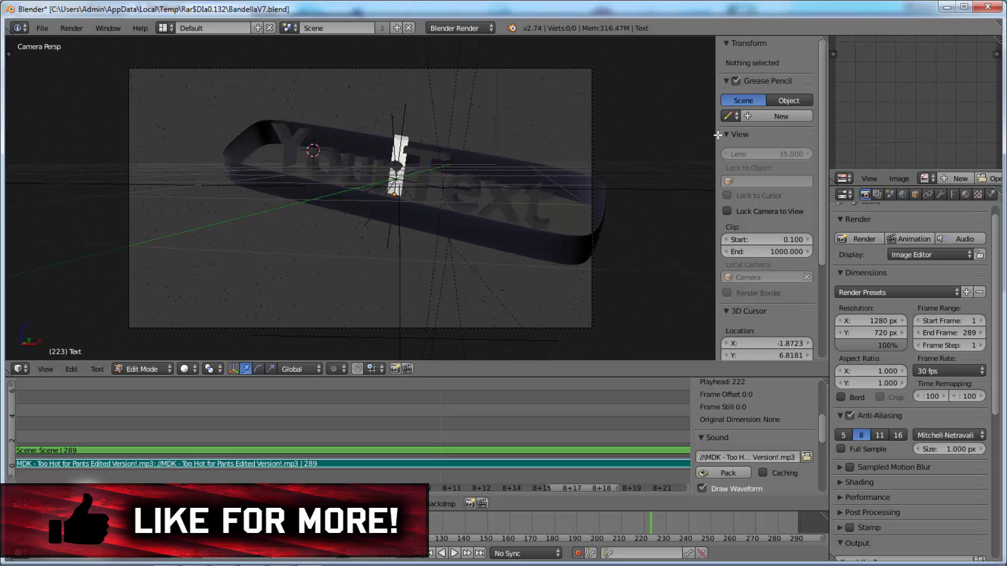
pyautogui.moveTo(448, 122)
pyautogui.write('STEVEN')
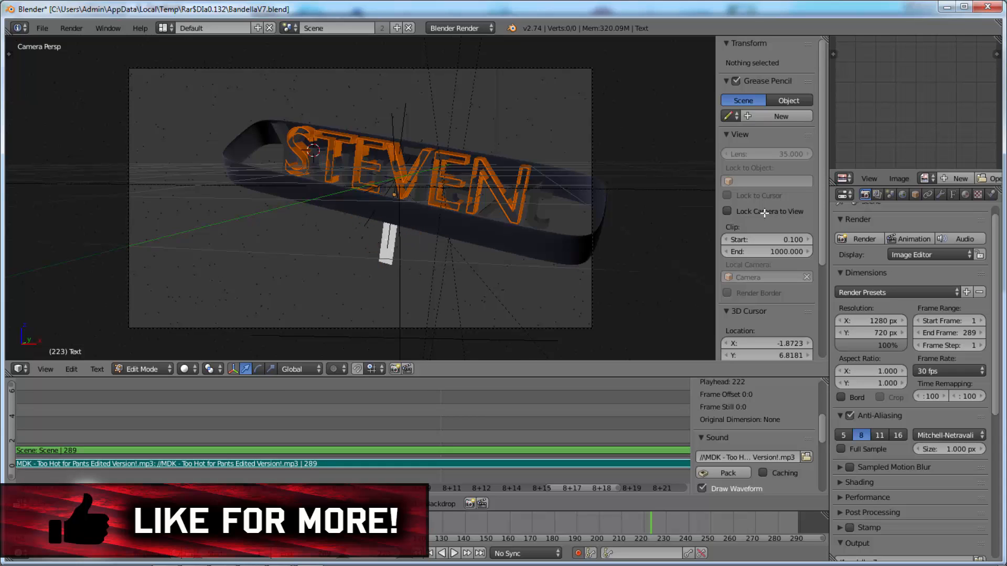
# From the text's Object Data settings, browse for a new Regular font file.
pyautogui.click(956, 196)
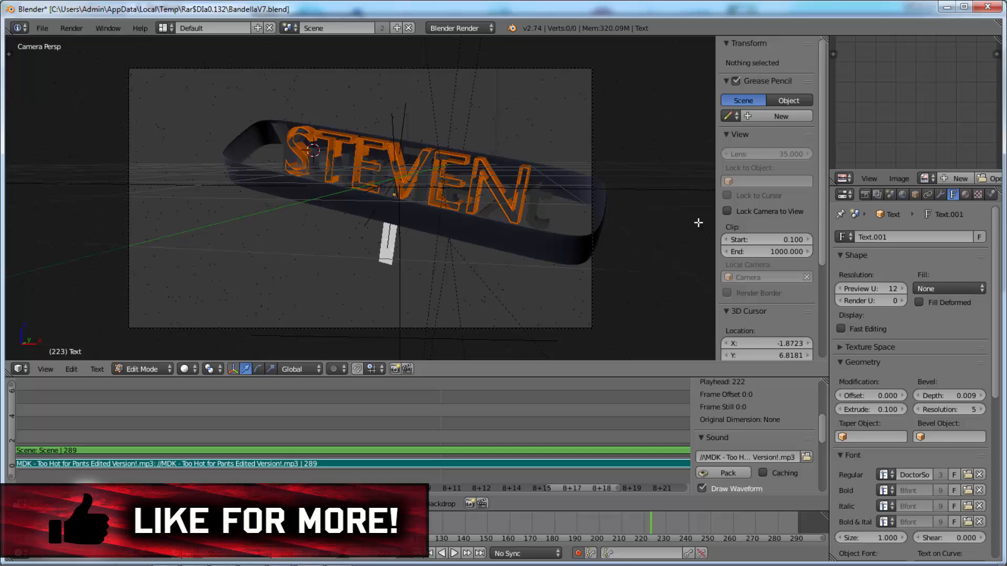
pyautogui.moveTo(933, 470)
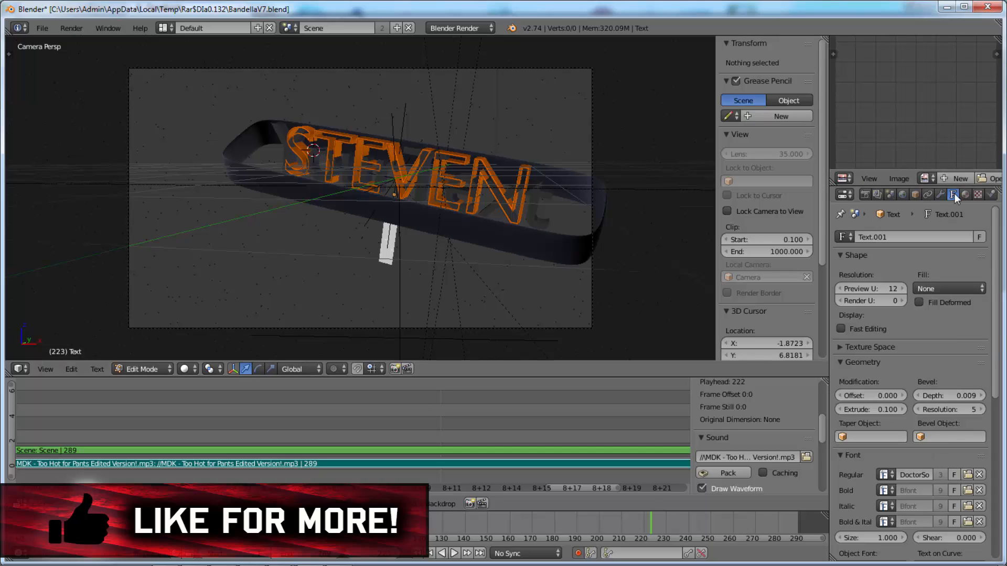
pyautogui.moveTo(950, 218)
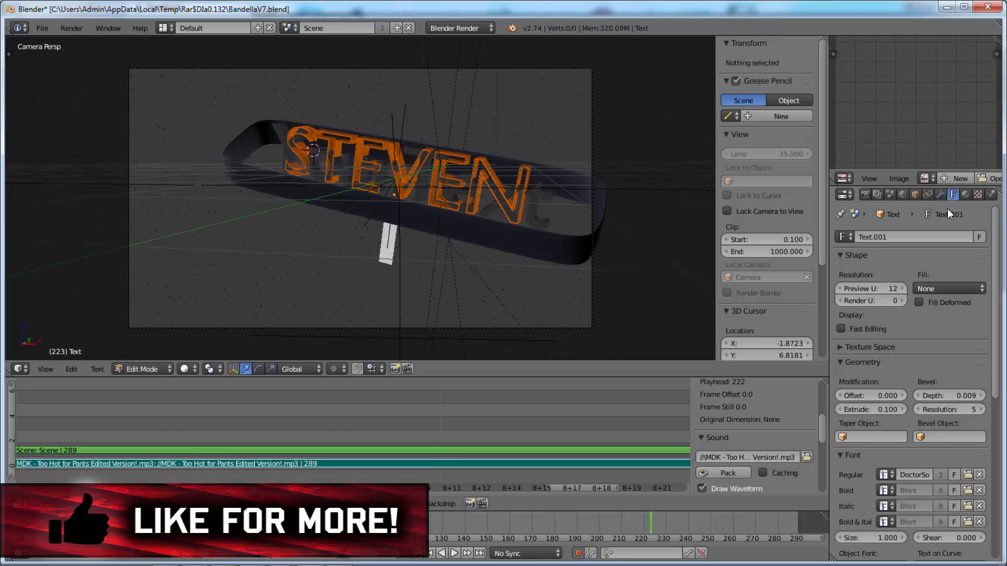
pyautogui.moveTo(941, 195)
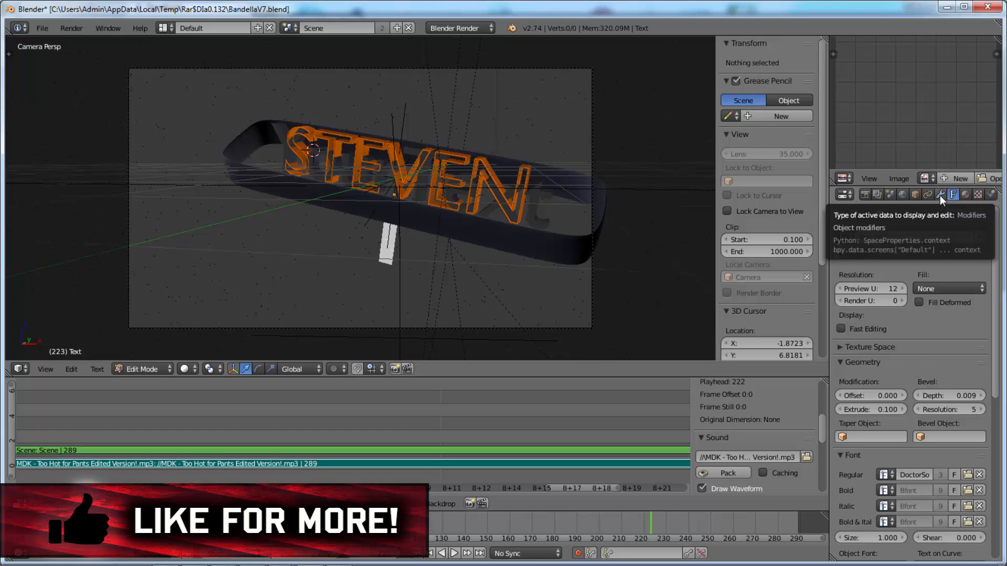
pyautogui.click(955, 194)
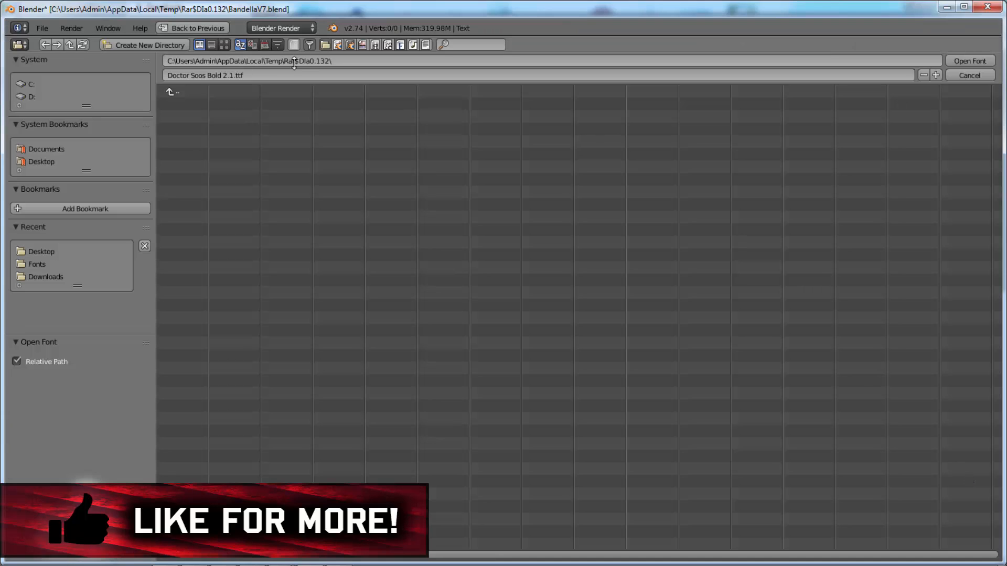
# Load BOMBARD.ttf (Bombardier) from the Windows Fonts folder as the title font.
pyautogui.click(41, 161)
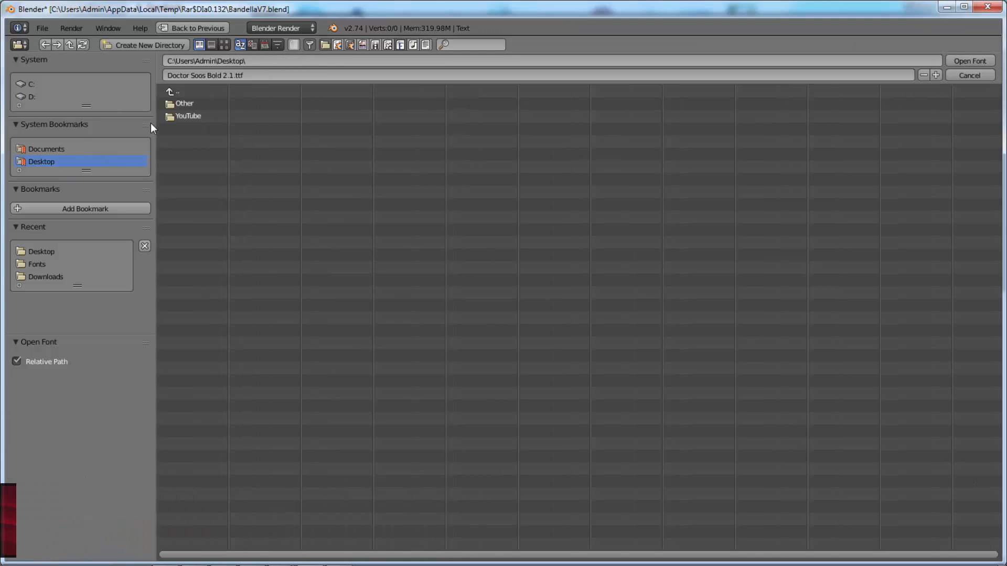
pyautogui.moveTo(47, 265)
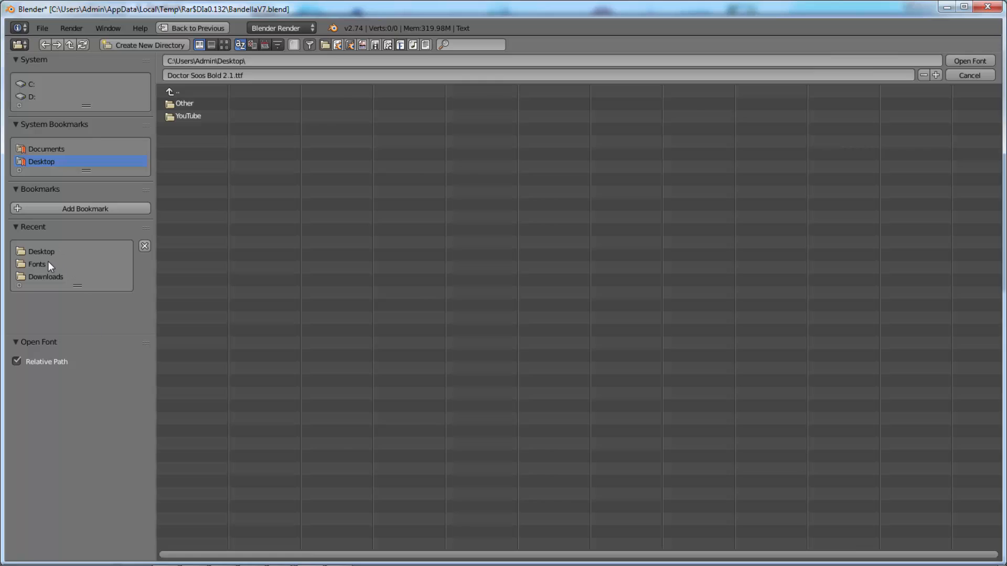
pyautogui.click(35, 264)
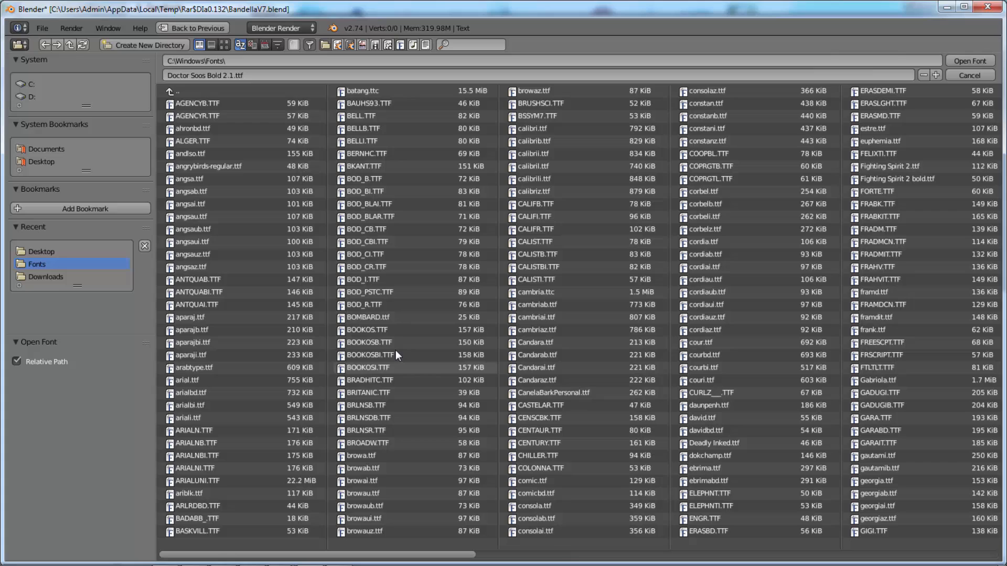
pyautogui.click(367, 317)
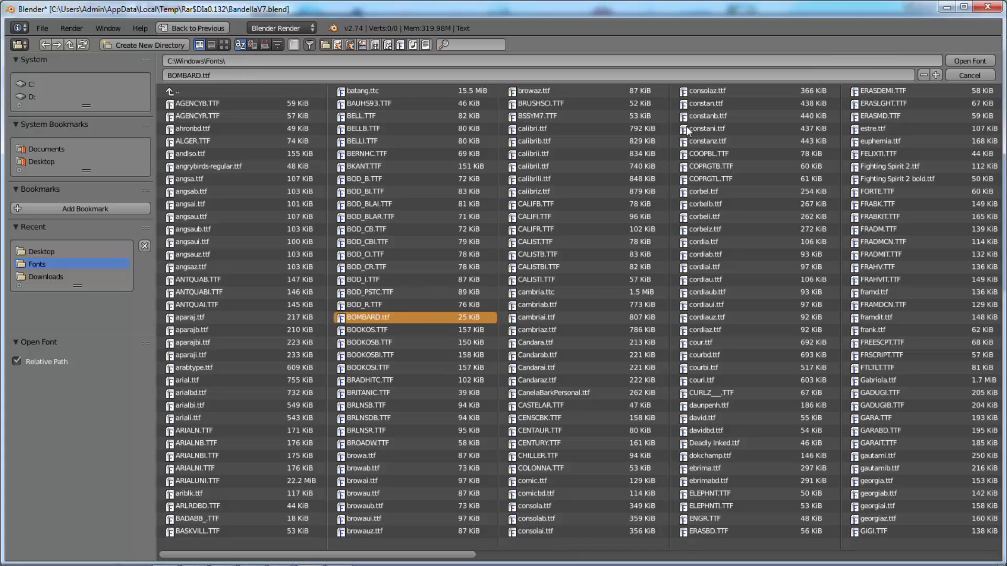
pyautogui.click(975, 61)
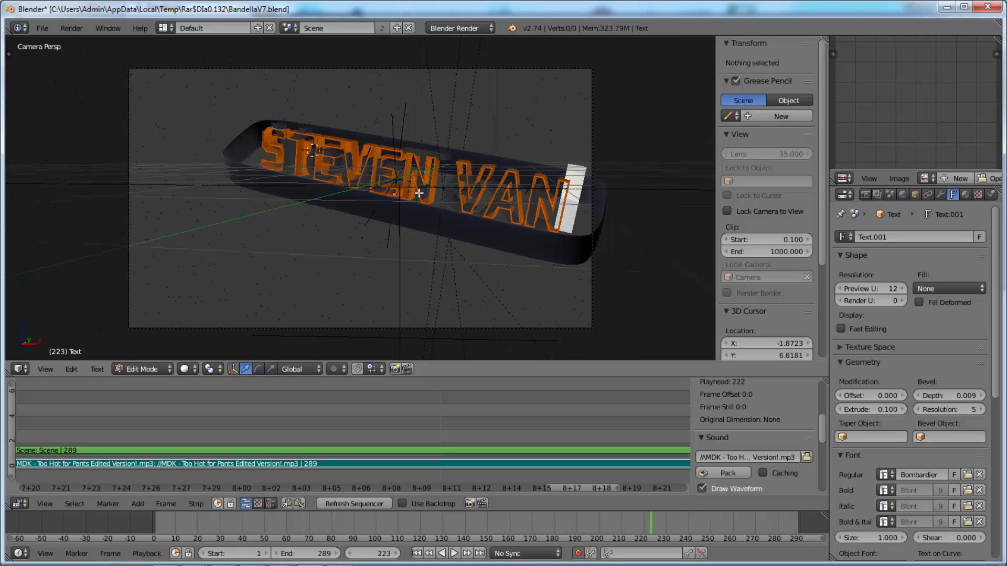
# Select the sun lamp and view render settings: 1280×720, frames 1–289, 30 fps.
pyautogui.click(152, 368)
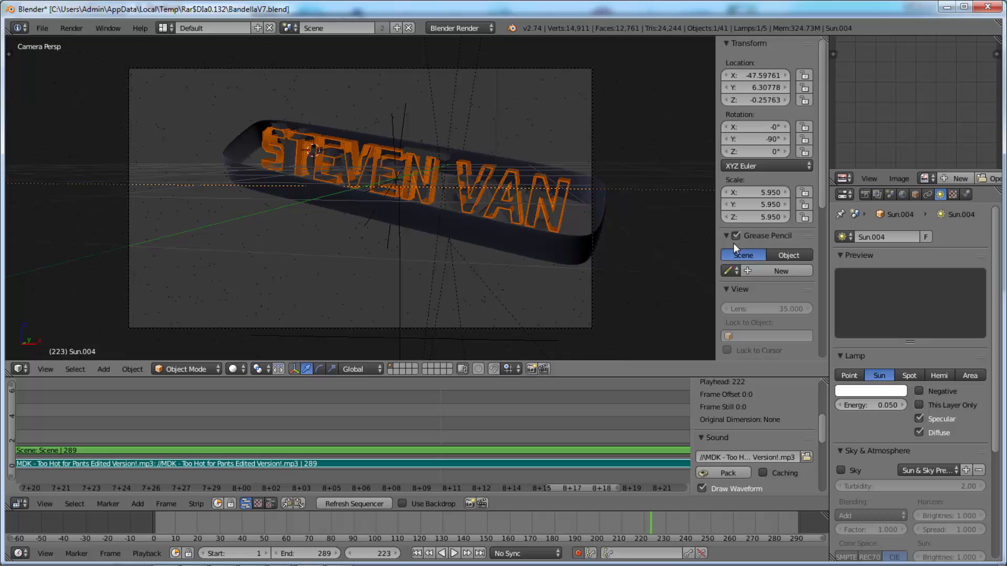
pyautogui.click(840, 194)
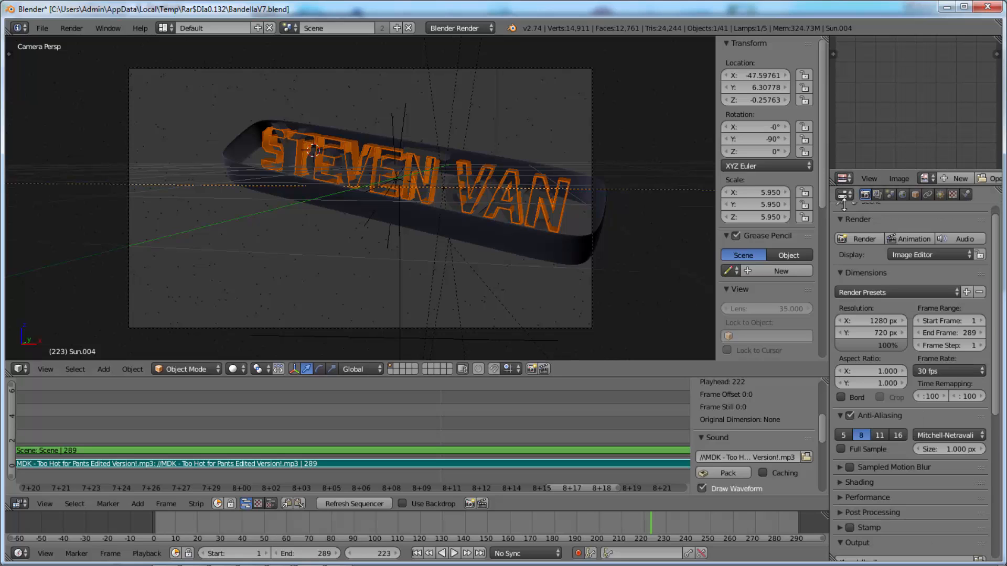
pyautogui.moveTo(442, 194)
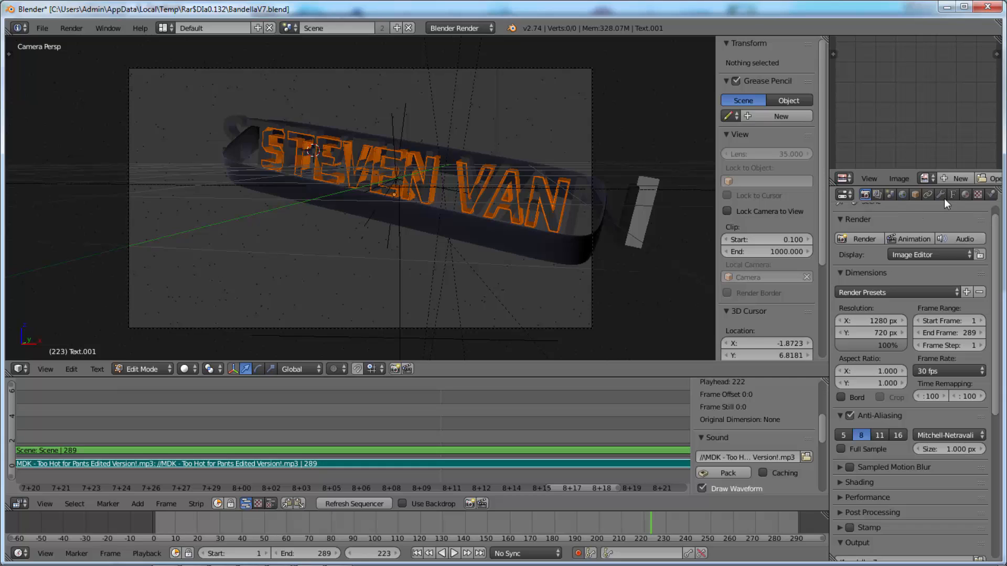
# Load BOMBARD.ttf from C:\Windows\Fonts as the second STEVEN VAN text's Regular font.
pyautogui.click(954, 195)
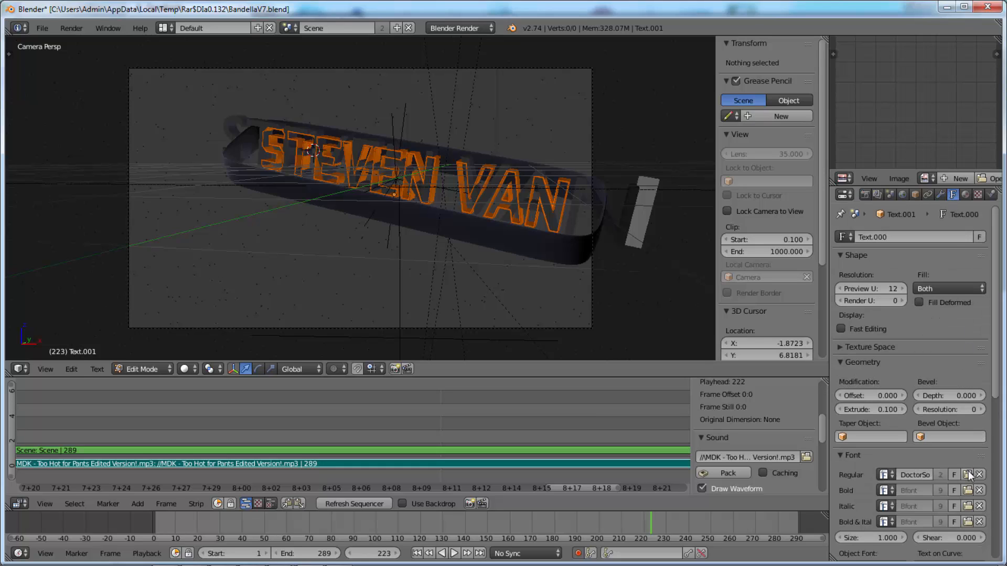
pyautogui.click(971, 475)
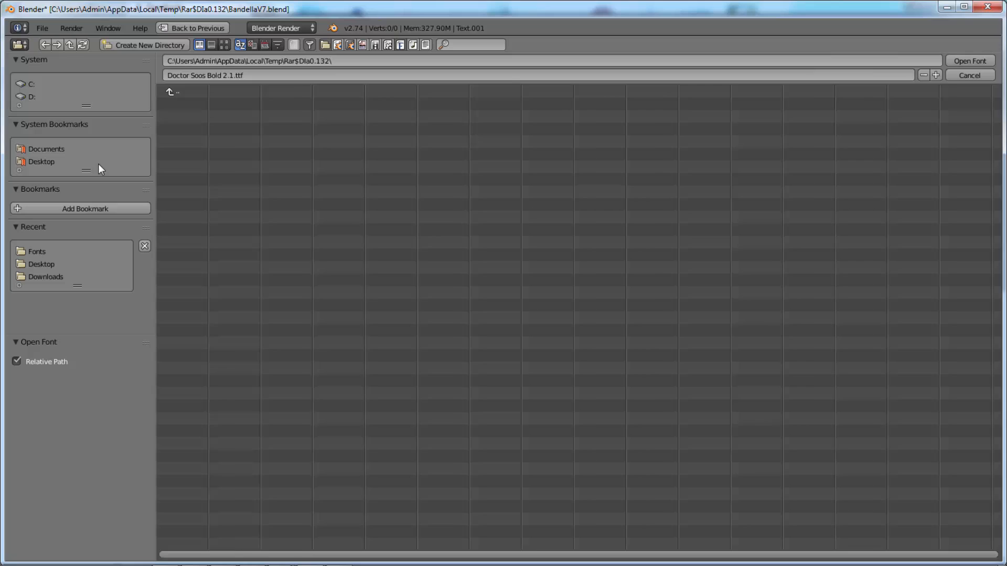
pyautogui.click(39, 162)
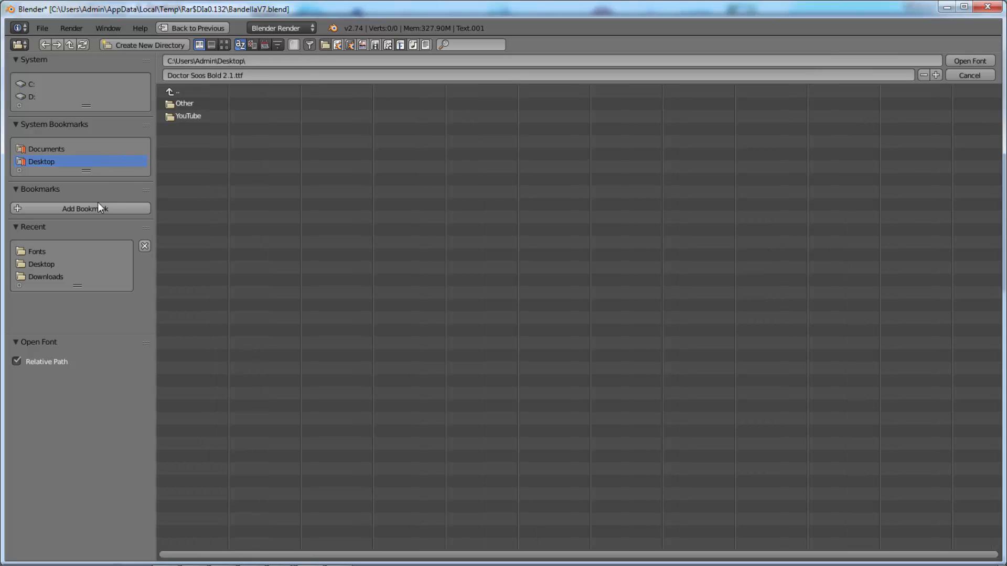
pyautogui.click(40, 265)
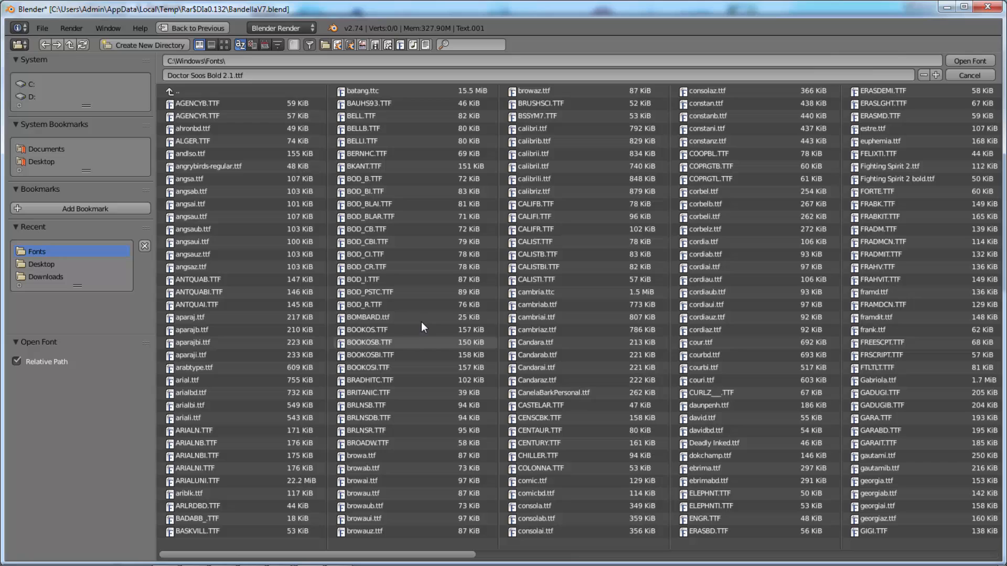
pyautogui.click(365, 317)
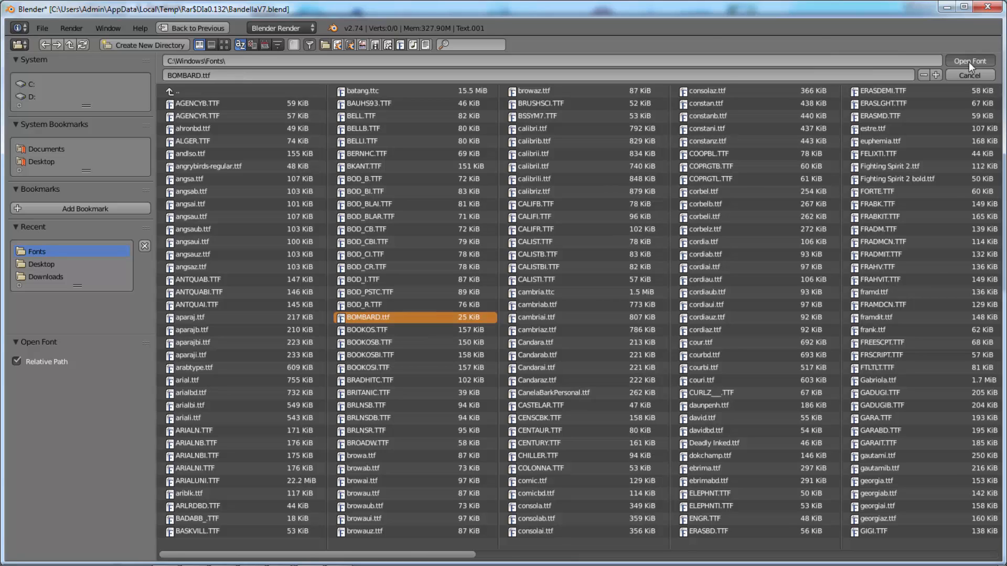
pyautogui.click(970, 62)
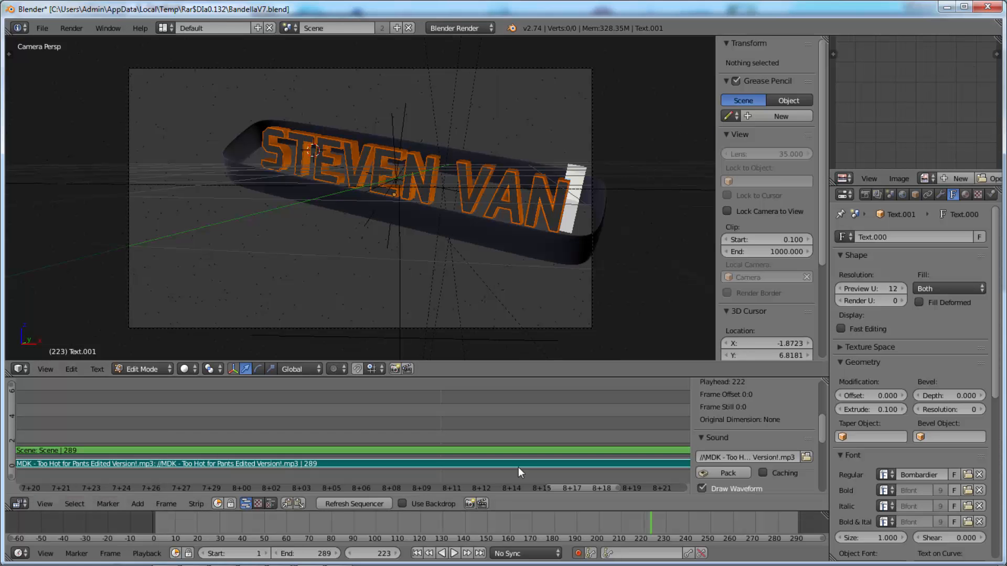
# Preview the STEVEN VAN animation, stopping at frame 258, then switch Properties tabs.
pyautogui.click(453, 552)
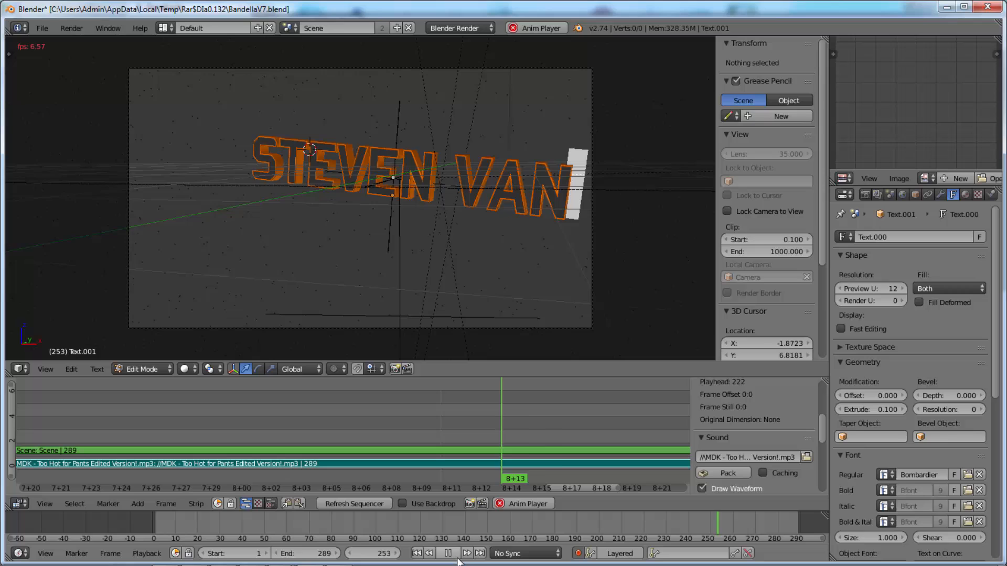
pyautogui.click(449, 553)
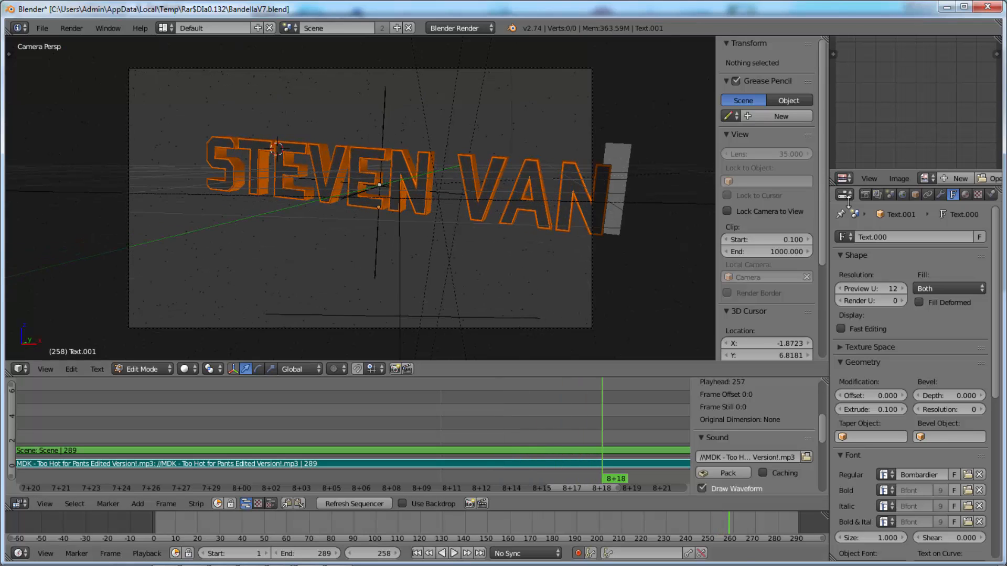
pyautogui.click(863, 195)
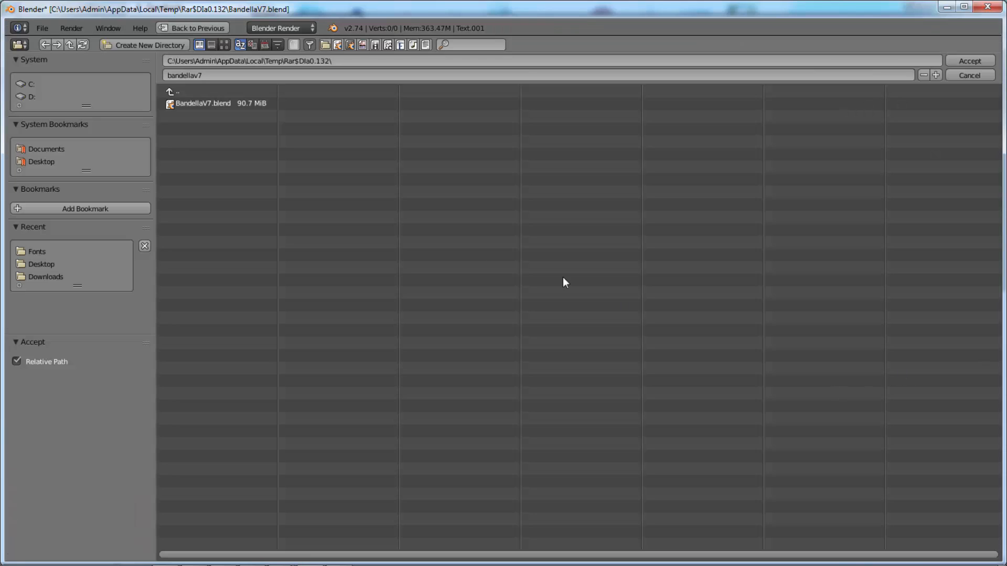
pyautogui.moveTo(145, 184)
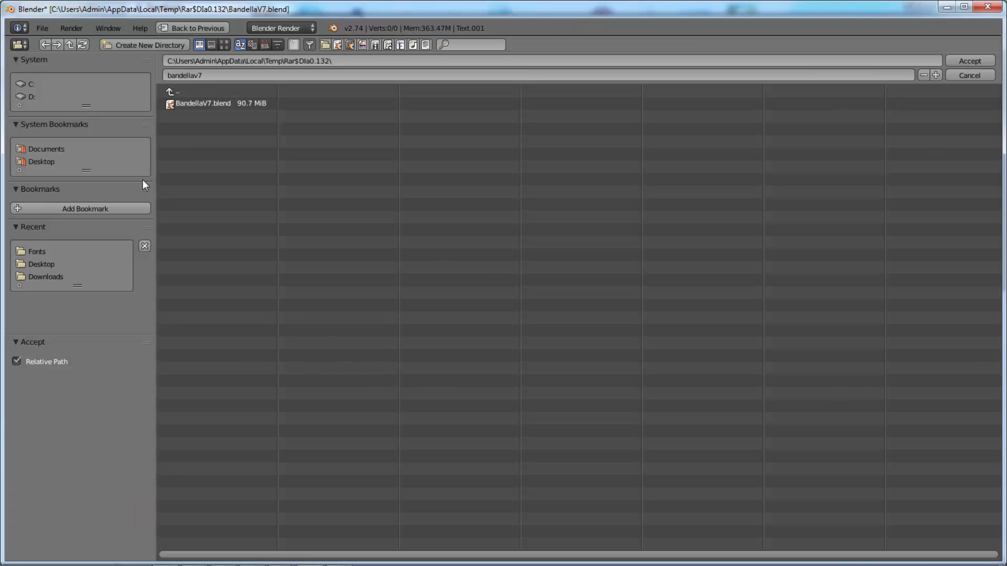
# Point the render output to Desktop/YouTube/Intro with the file name INTRO 2.
pyautogui.click(40, 162)
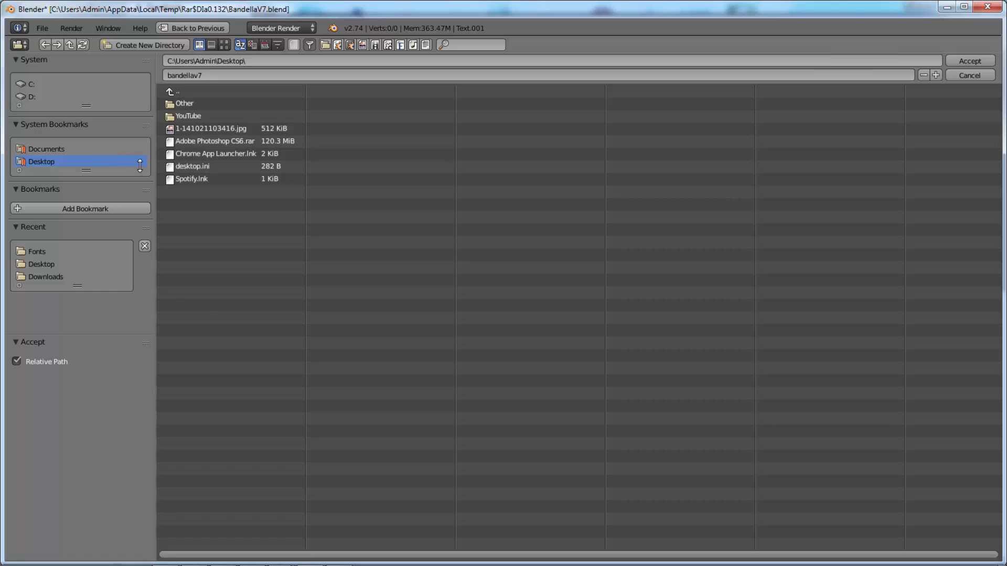
pyautogui.doubleClick(189, 117)
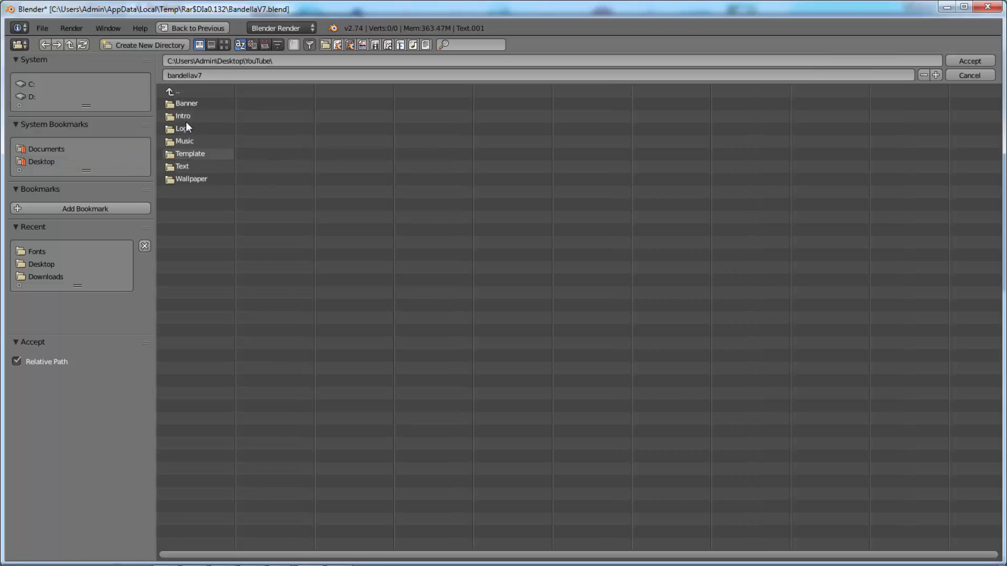
pyautogui.doubleClick(184, 116)
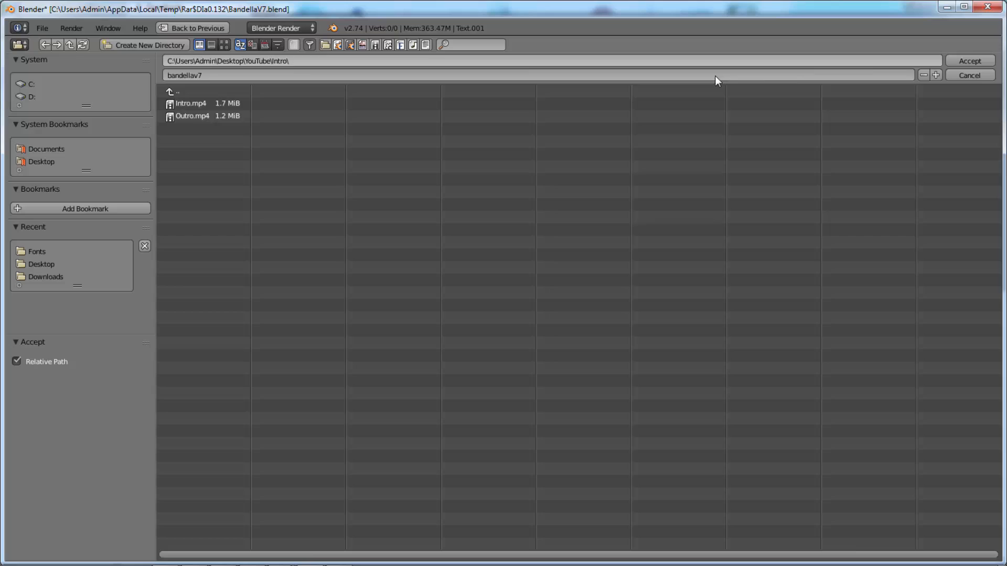
pyautogui.moveTo(823, 77)
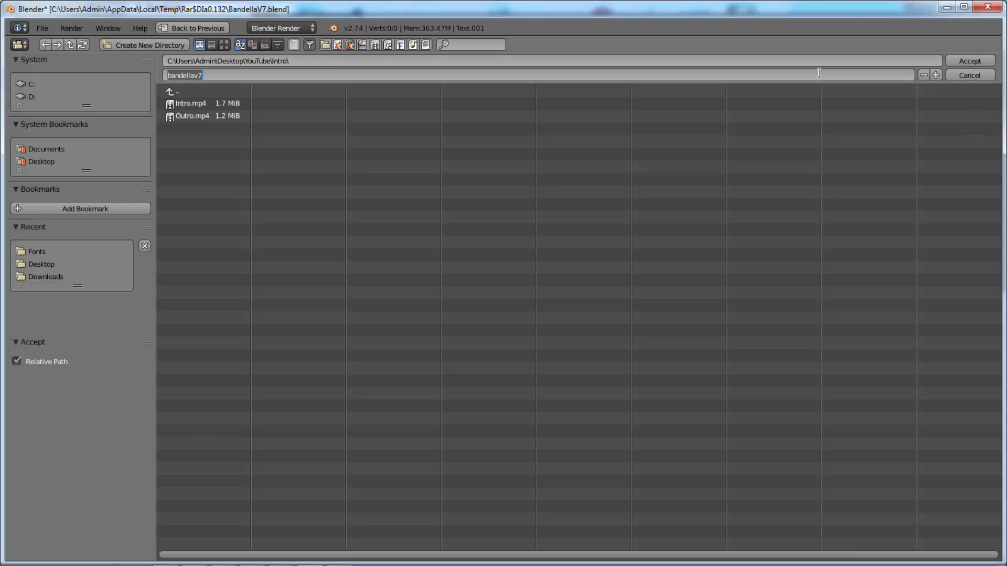
pyautogui.write('INT')
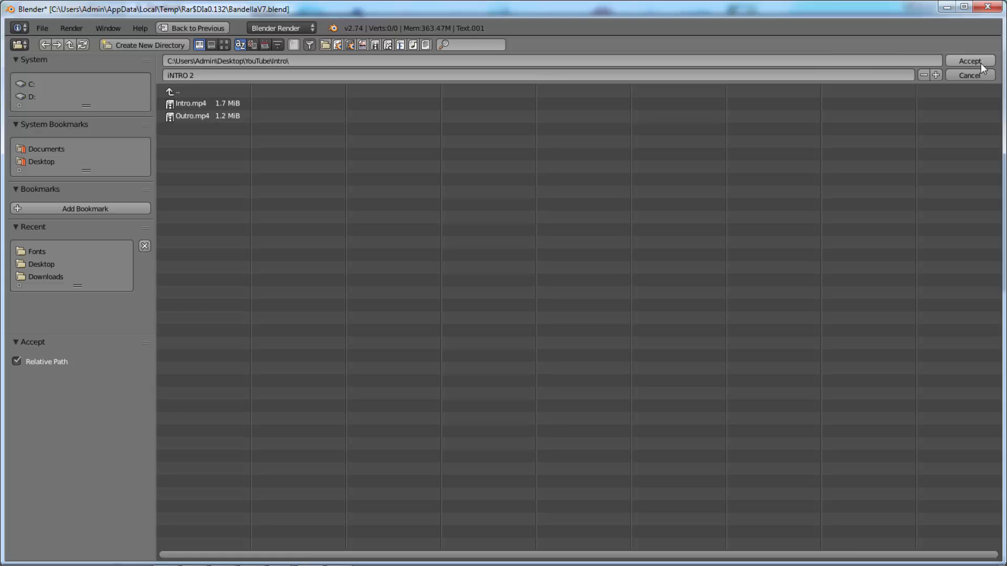
pyautogui.click(970, 60)
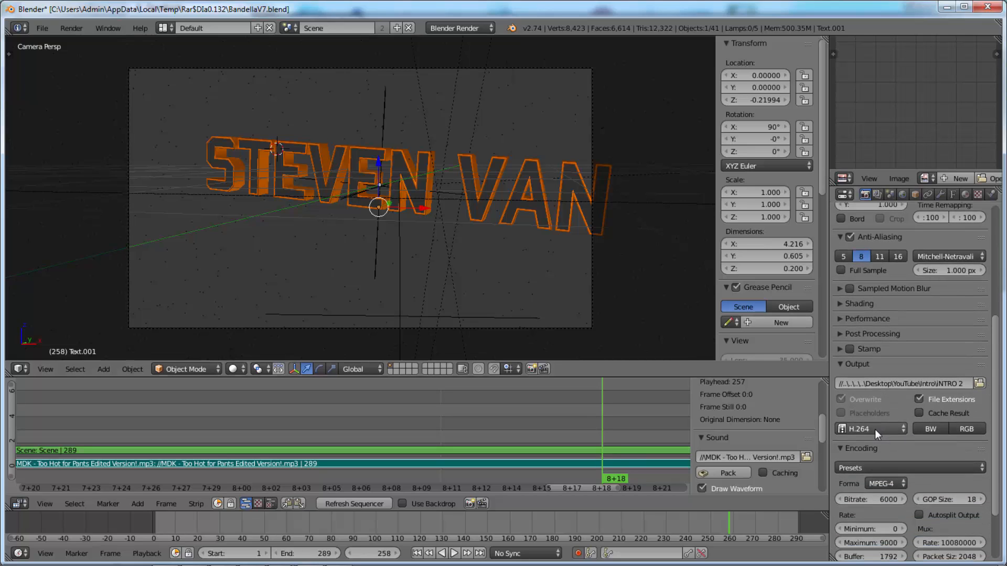
# Switch the output file format from H.264 to AVI Raw.
pyautogui.click(870, 429)
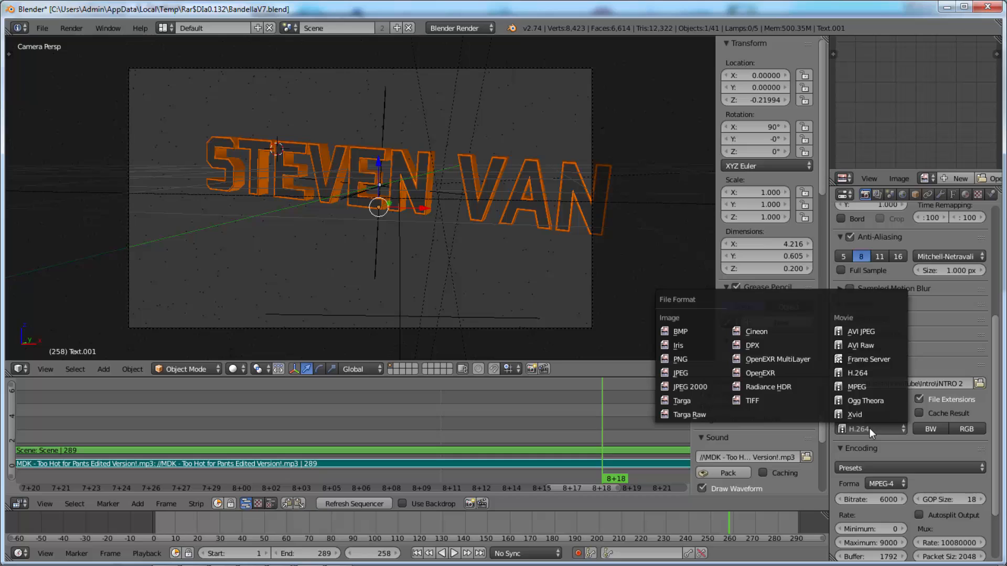
pyautogui.moveTo(860, 346)
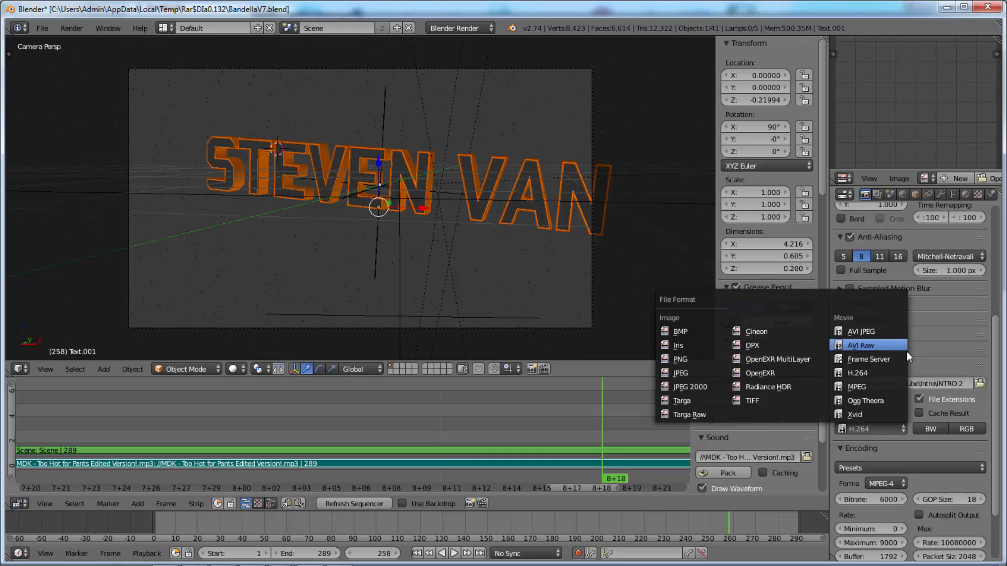
pyautogui.click(860, 345)
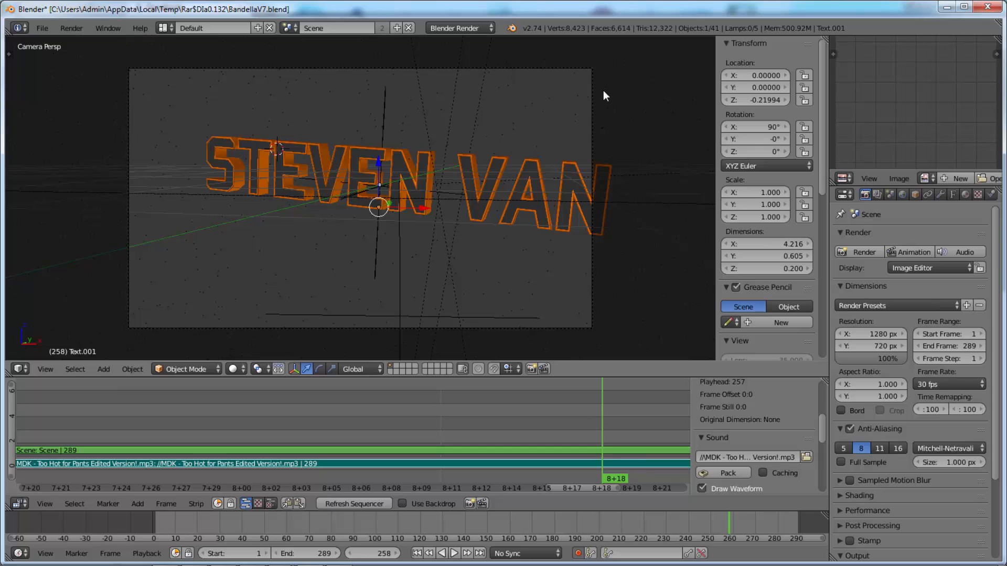
pyautogui.moveTo(93, 20)
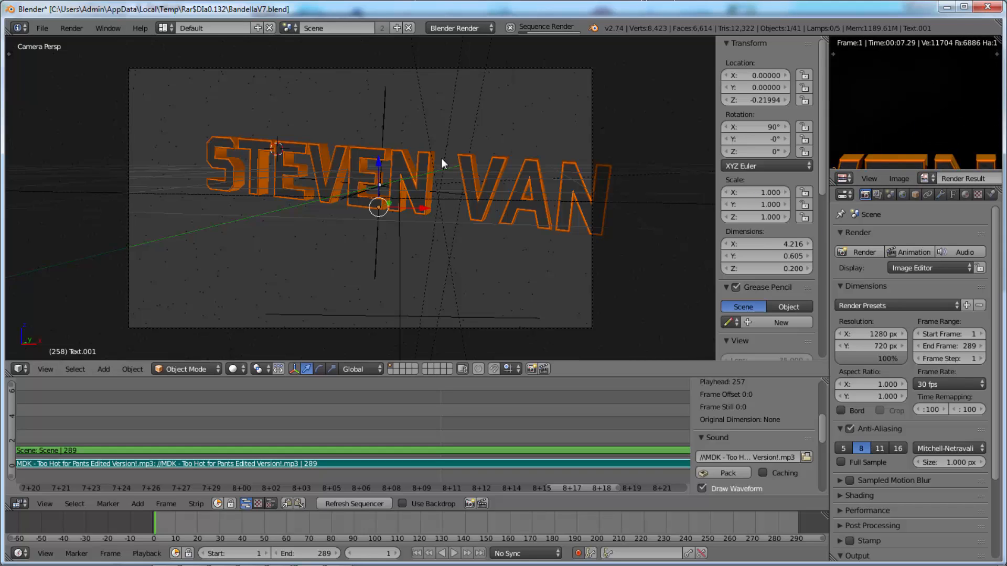
pyautogui.moveTo(449, 374)
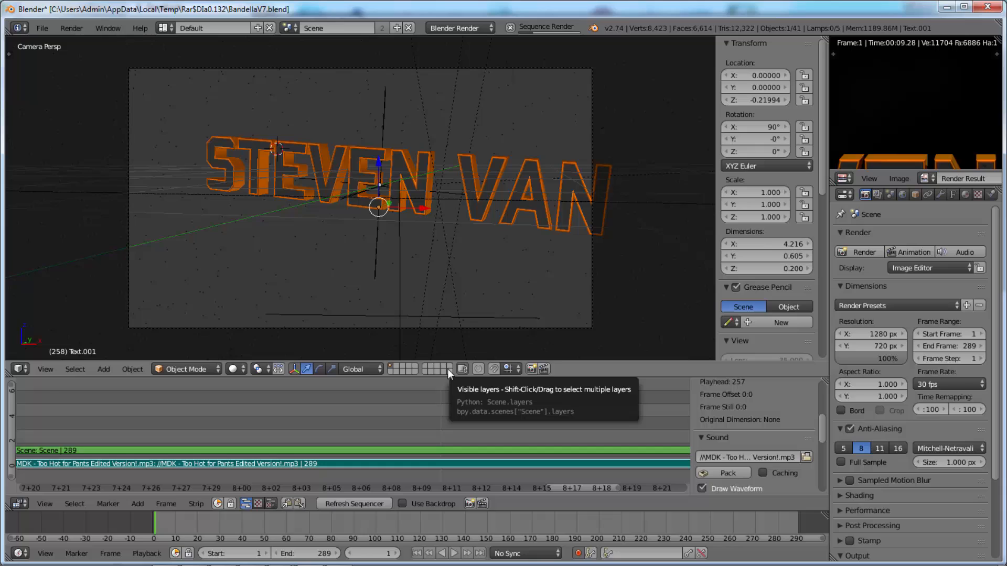